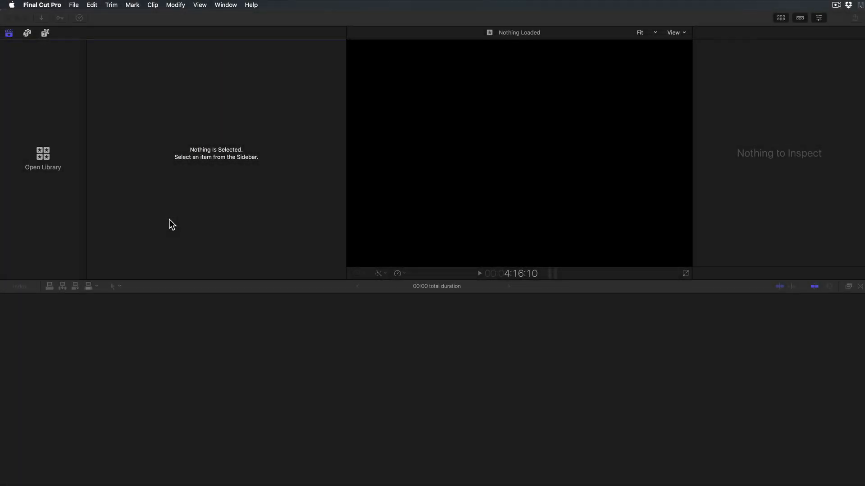
# Reveal the File > New options for creating a new library
pyautogui.click(73, 6)
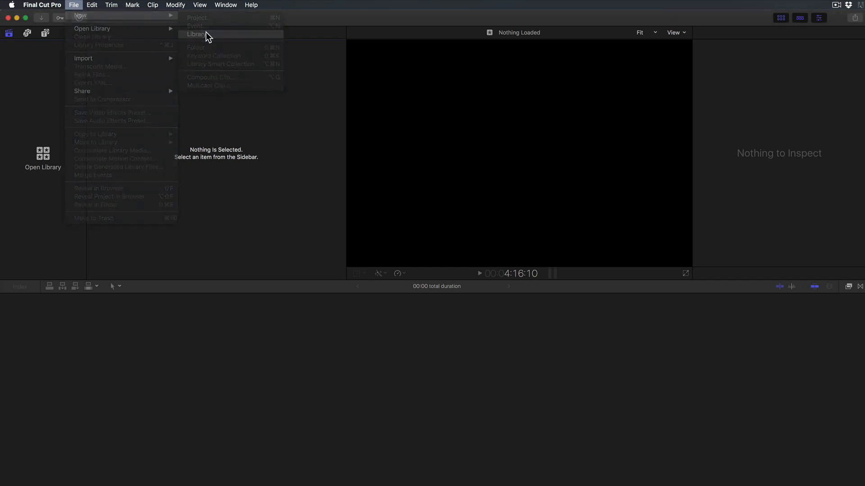
# Create a new library named 'Media' on the Work Media drive
pyautogui.click(196, 35)
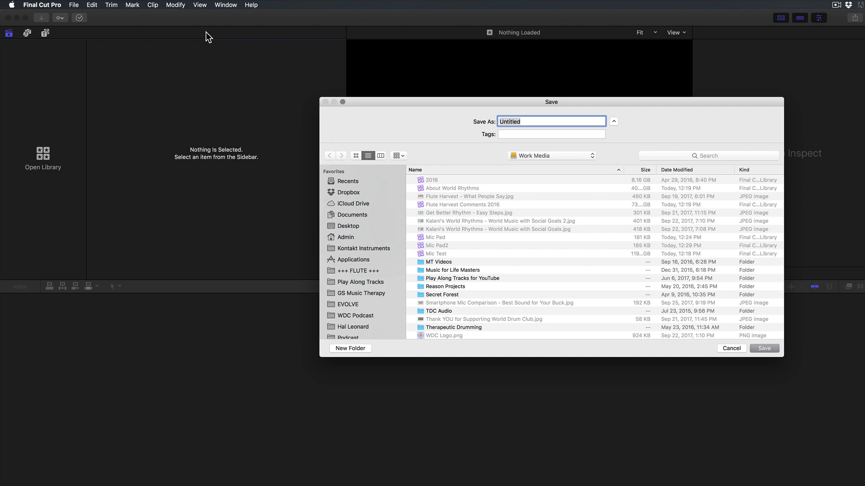
pyautogui.write('Media')
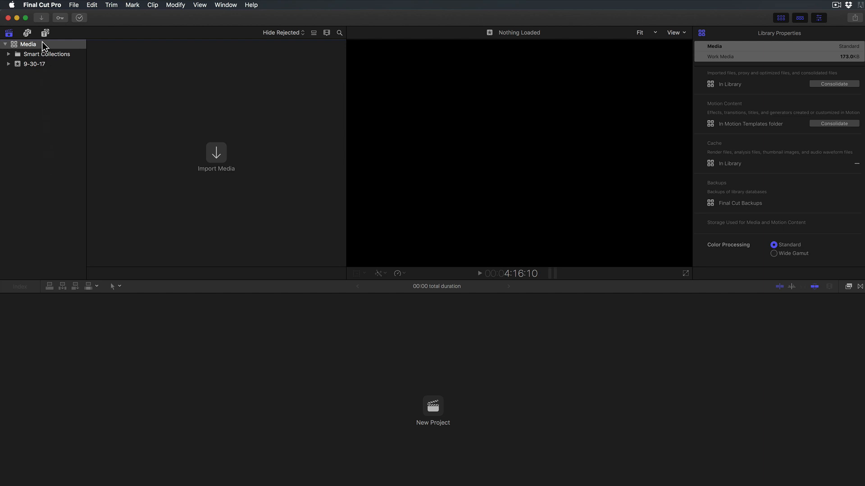
pyautogui.moveTo(28, 44)
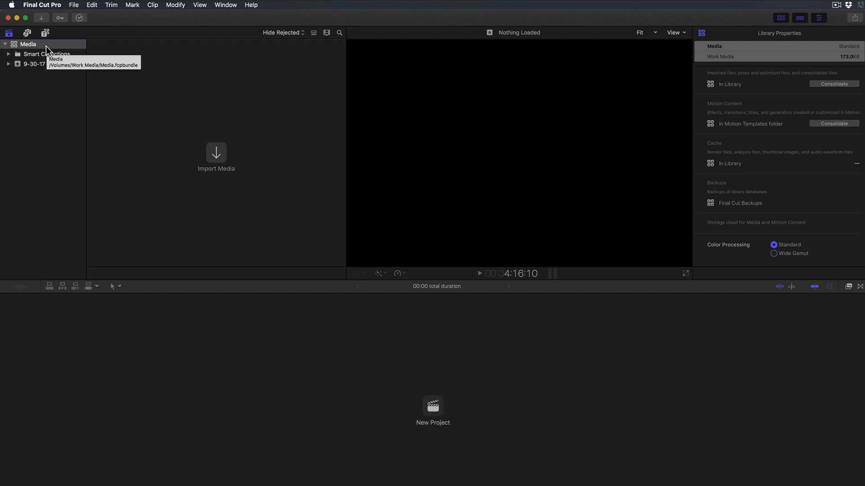
pyautogui.moveTo(201, 155)
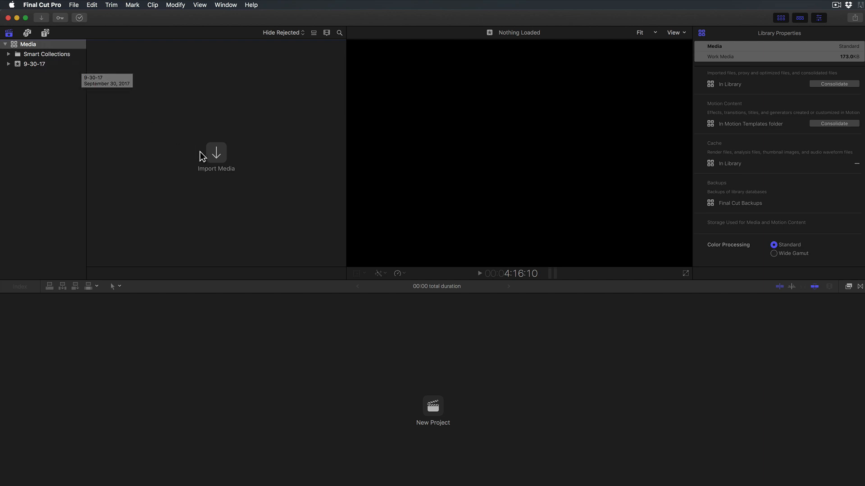
pyautogui.moveTo(217, 156)
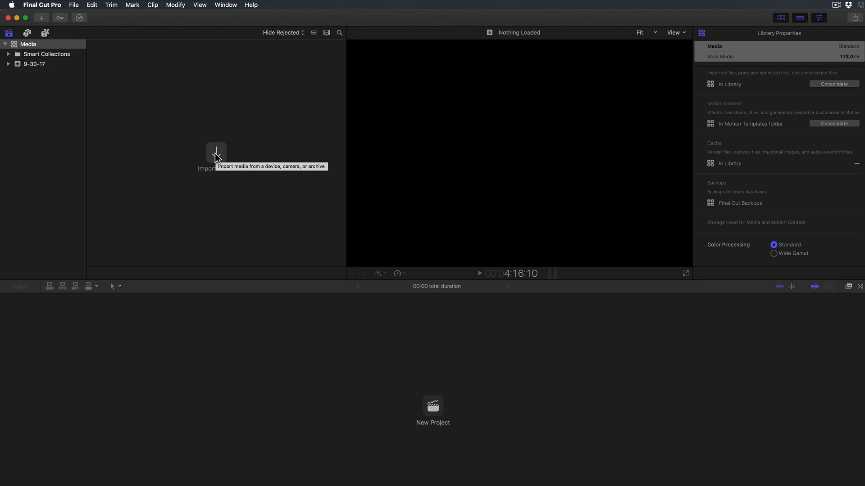
# Bring up the Media Import window listing the connected camera's clips
pyautogui.click(215, 153)
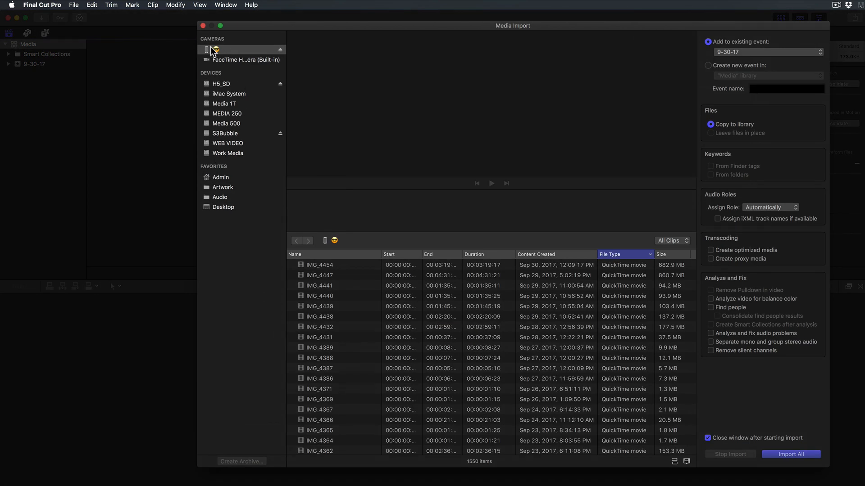
pyautogui.moveTo(230, 52)
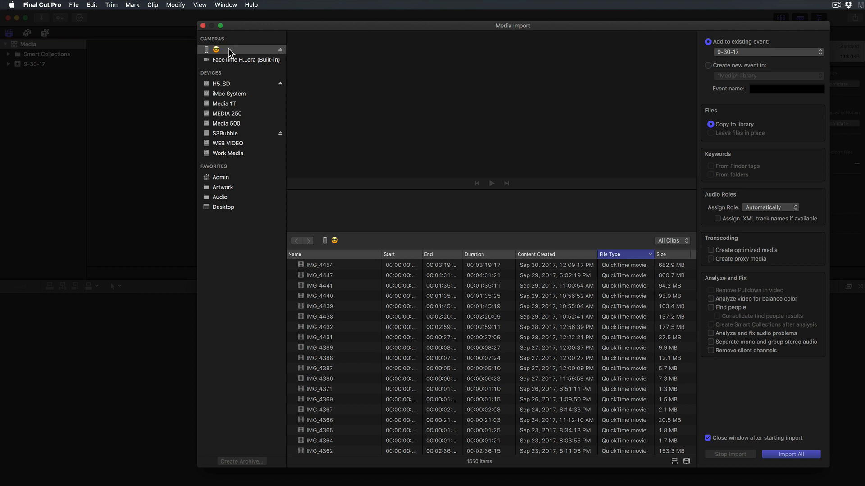
pyautogui.moveTo(222, 146)
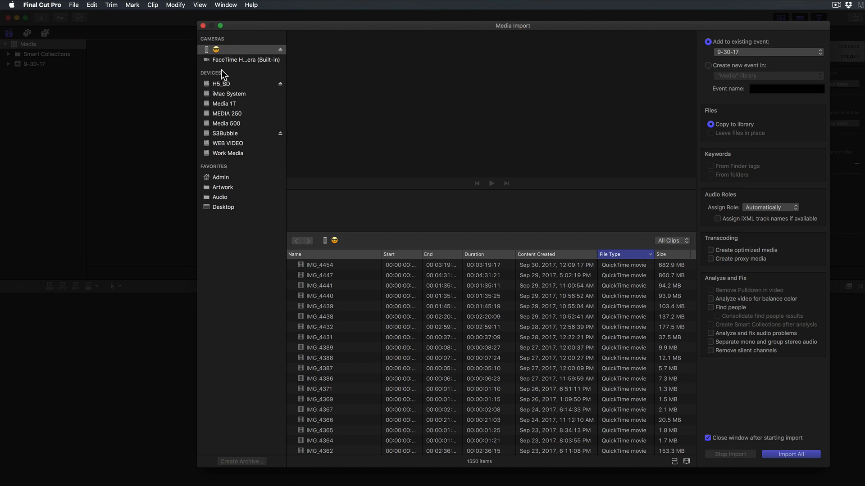
pyautogui.moveTo(232, 66)
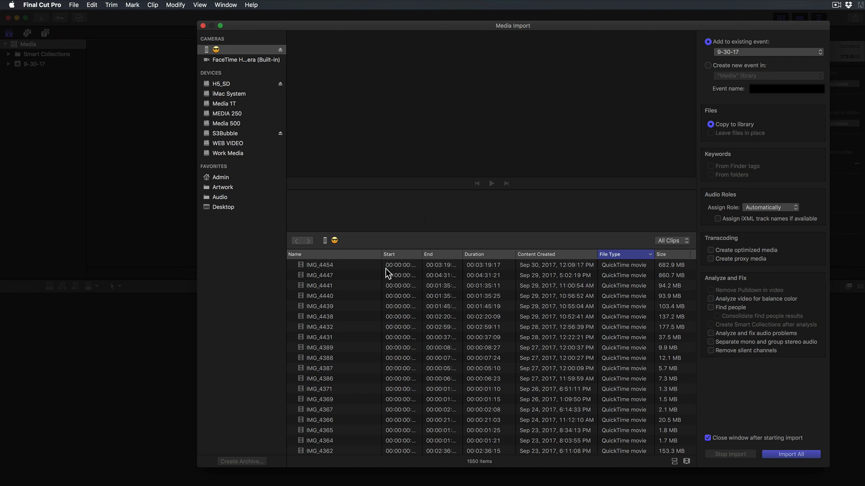
# Select clip IMG_4454, sort the import list by Content Created, then back by File Type
pyautogui.click(319, 265)
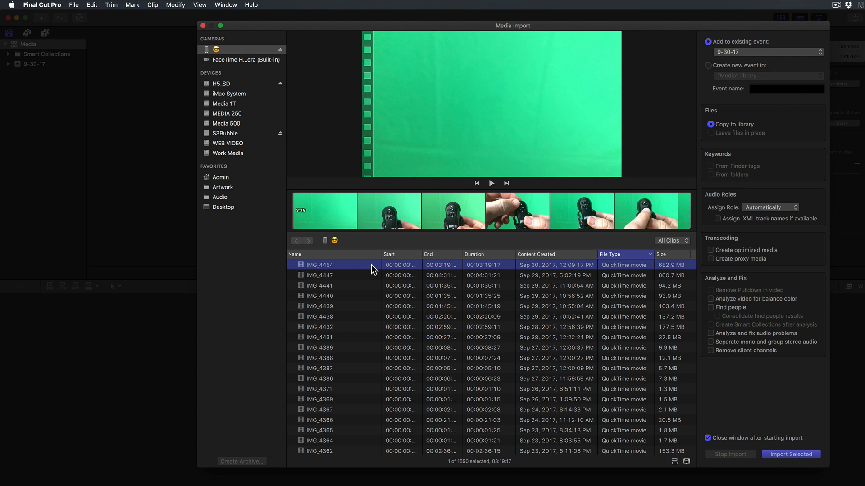
pyautogui.moveTo(638, 275)
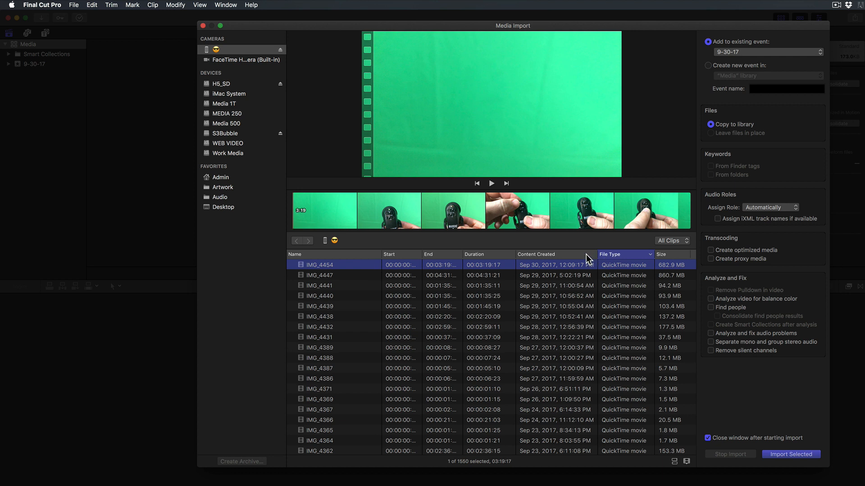
pyautogui.click(535, 254)
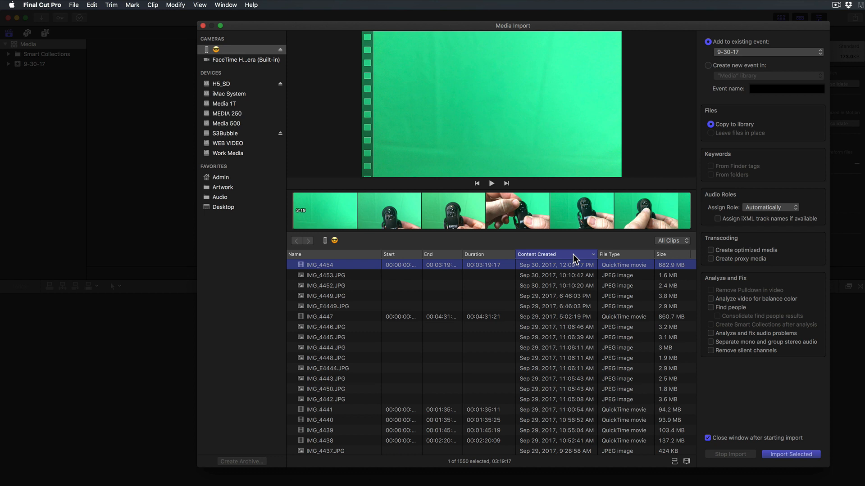
pyautogui.click(536, 254)
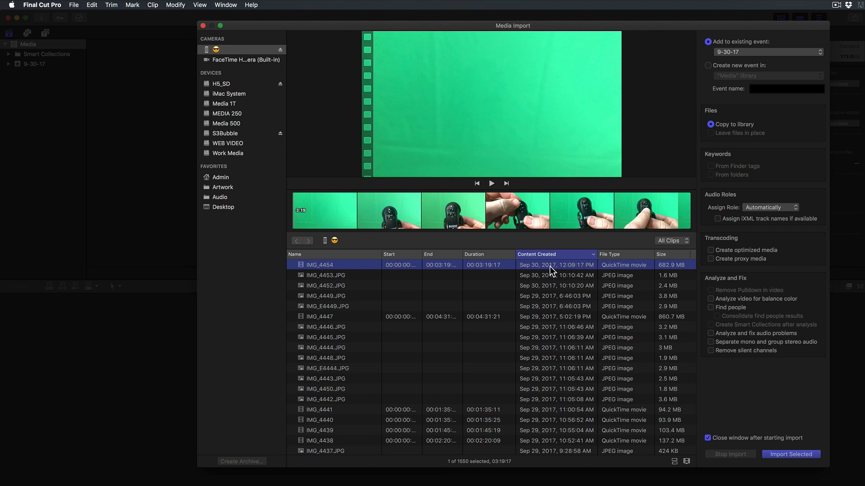
pyautogui.moveTo(563, 269)
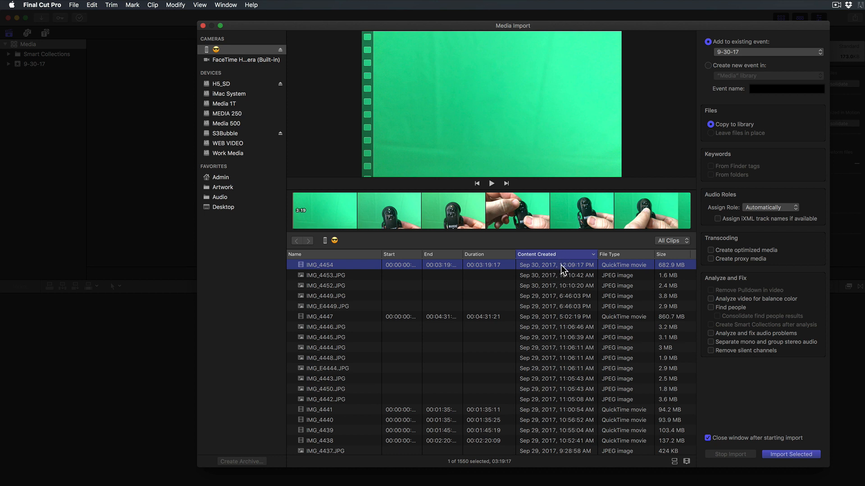
pyautogui.doubleClick(556, 265)
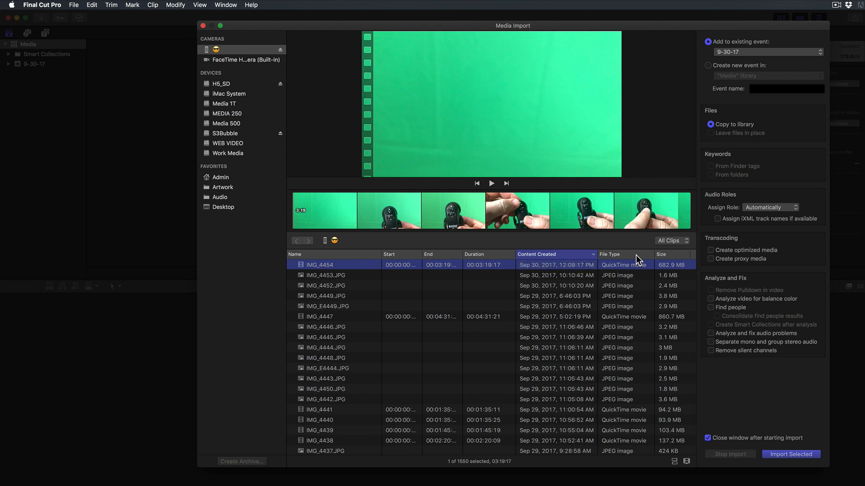
pyautogui.click(610, 254)
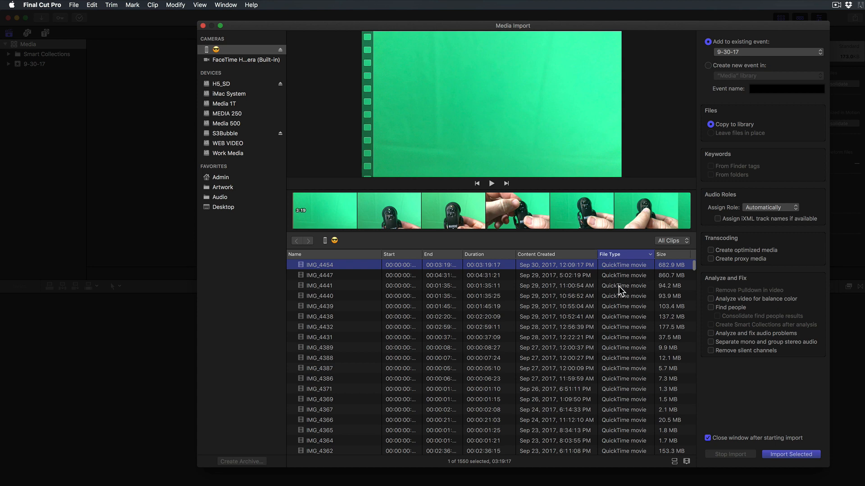
pyautogui.scroll(-3)
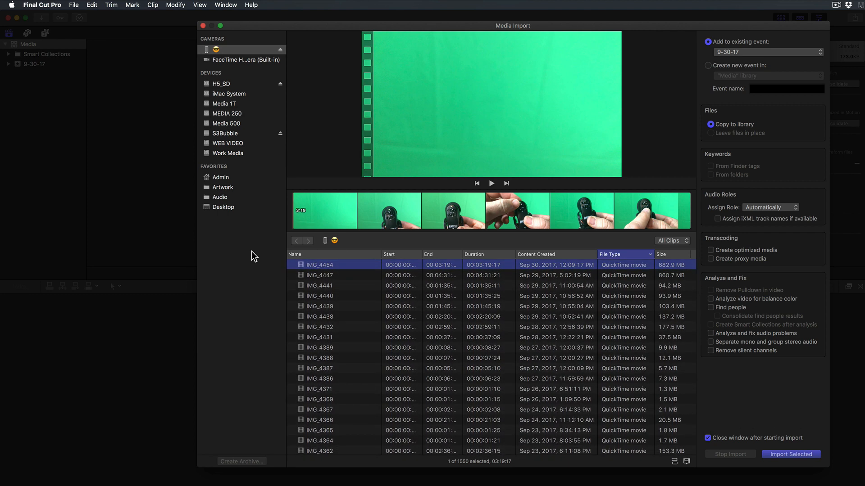
pyautogui.moveTo(562, 268)
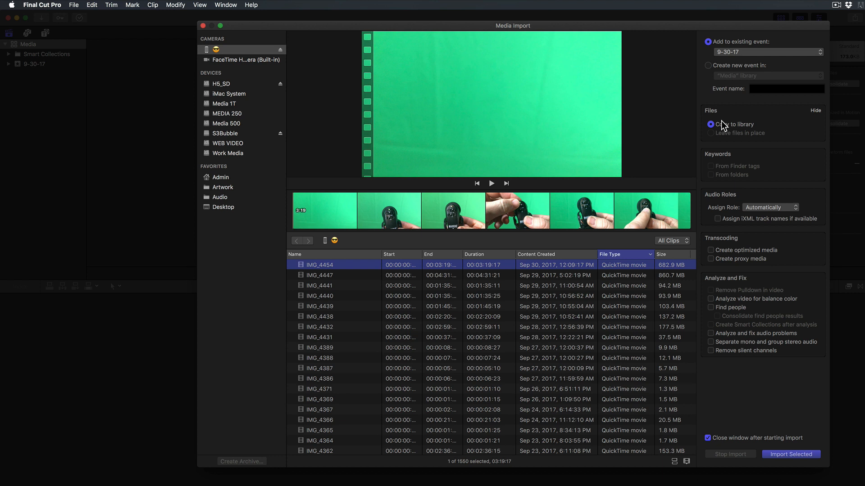
pyautogui.moveTo(749, 137)
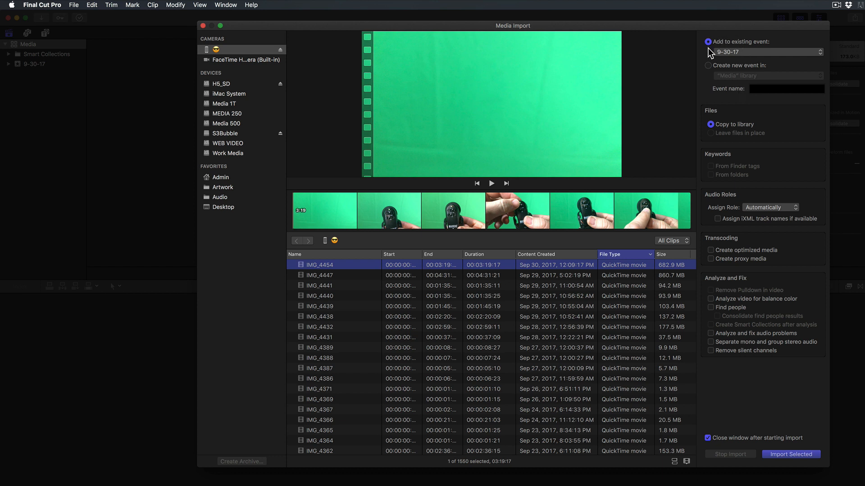
pyautogui.moveTo(710, 71)
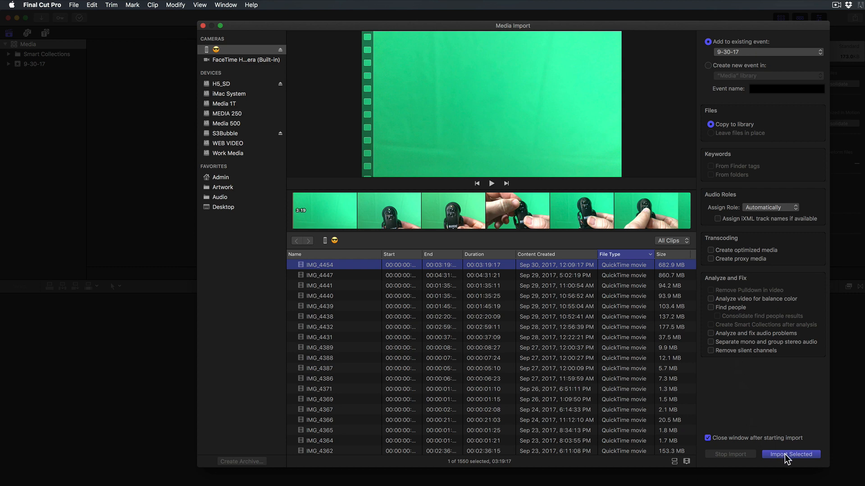
pyautogui.click(790, 454)
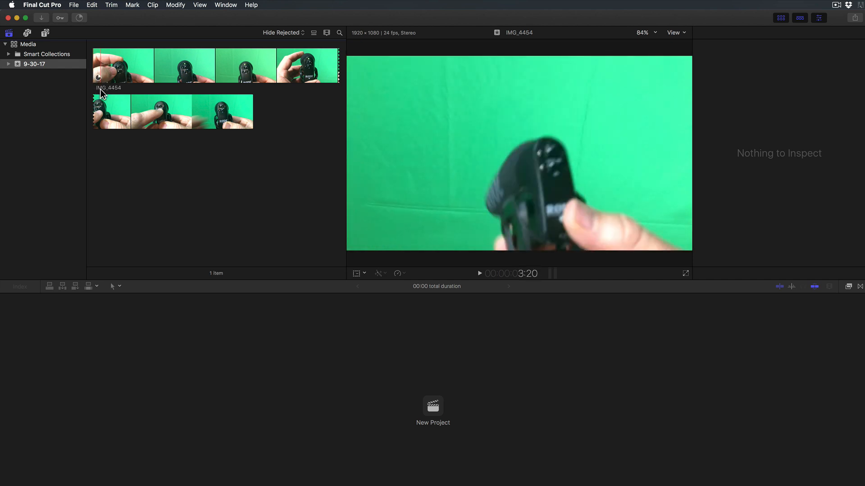
pyautogui.moveTo(112, 91)
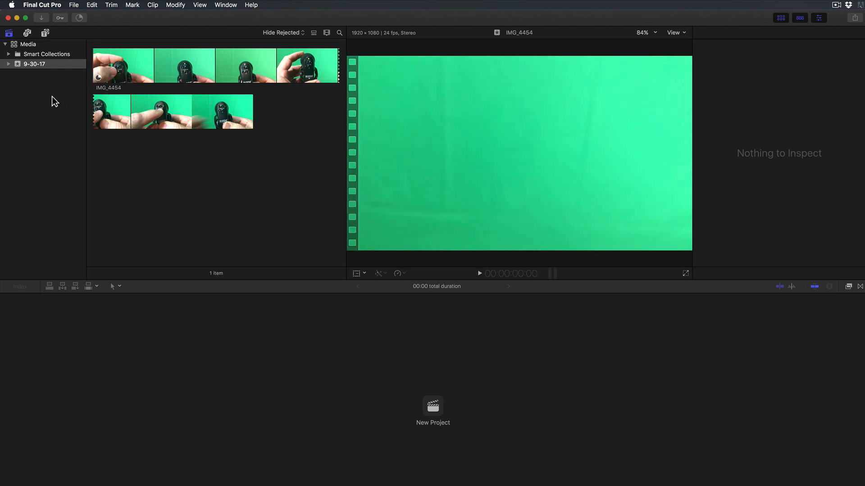
pyautogui.moveTo(34, 78)
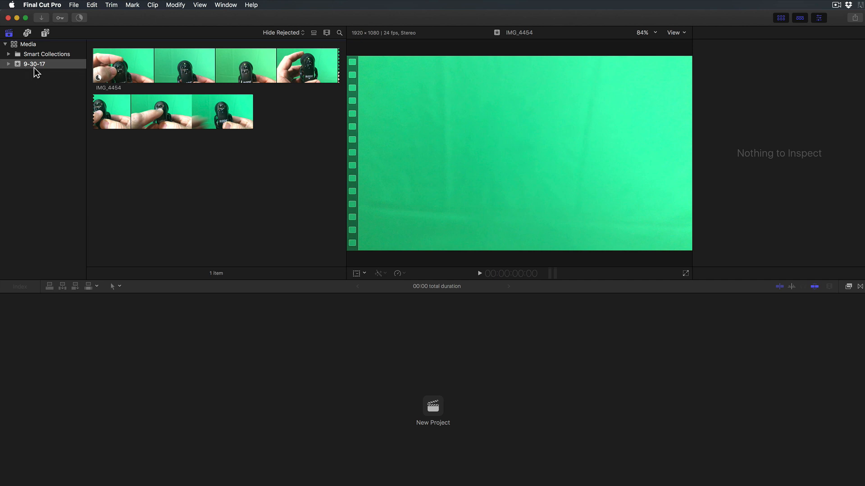
pyautogui.moveTo(8, 71)
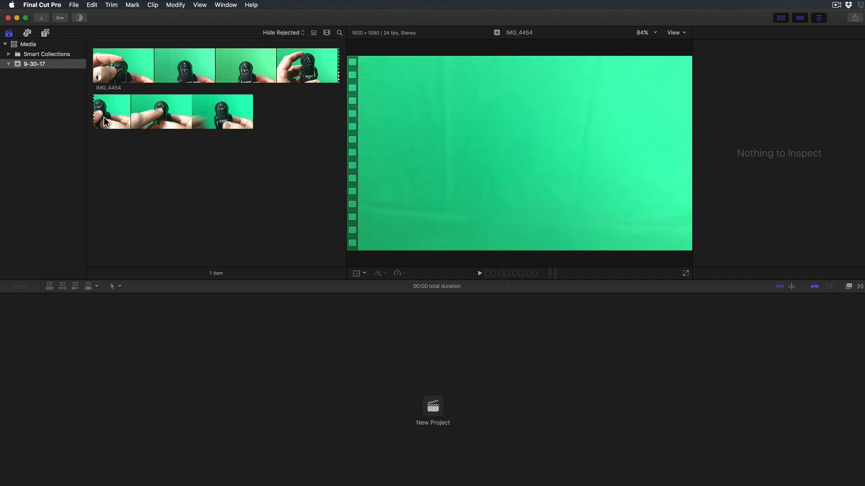
pyautogui.moveTo(189, 161)
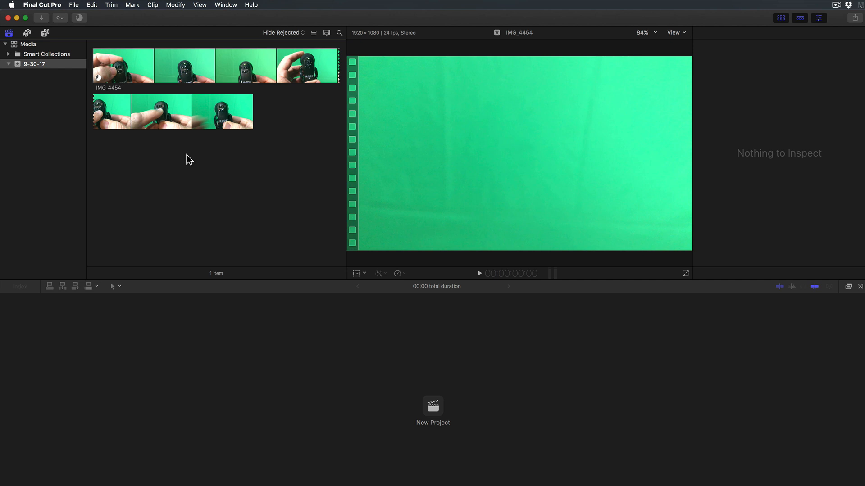
pyautogui.moveTo(197, 157)
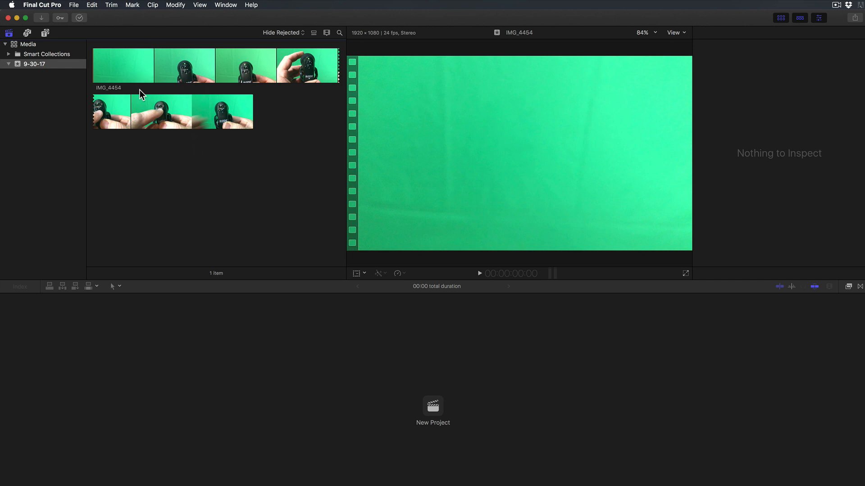
pyautogui.moveTo(185, 66)
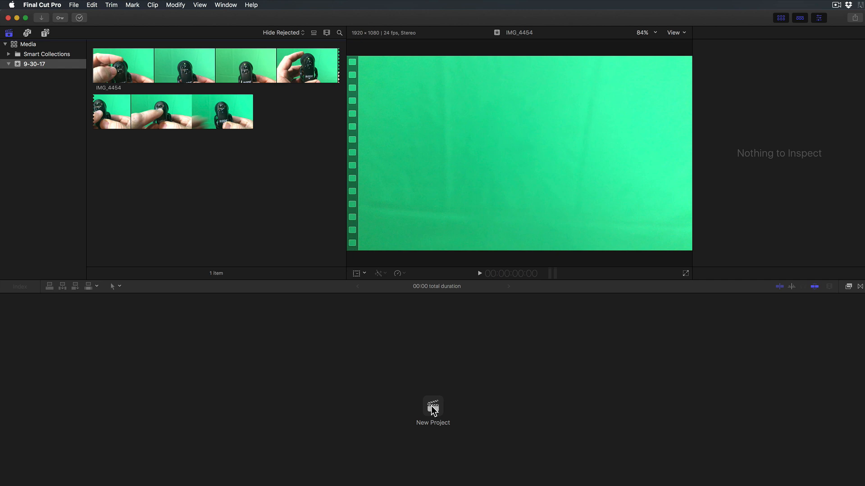
# Create a new 1080p HD project named 'Mic Pad' in the 9-30-17 event
pyautogui.click(433, 408)
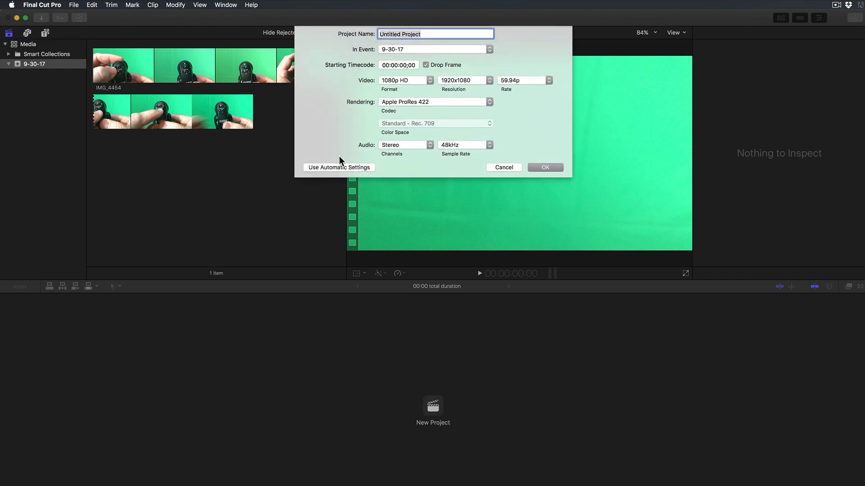
pyautogui.write('Mic Pad')
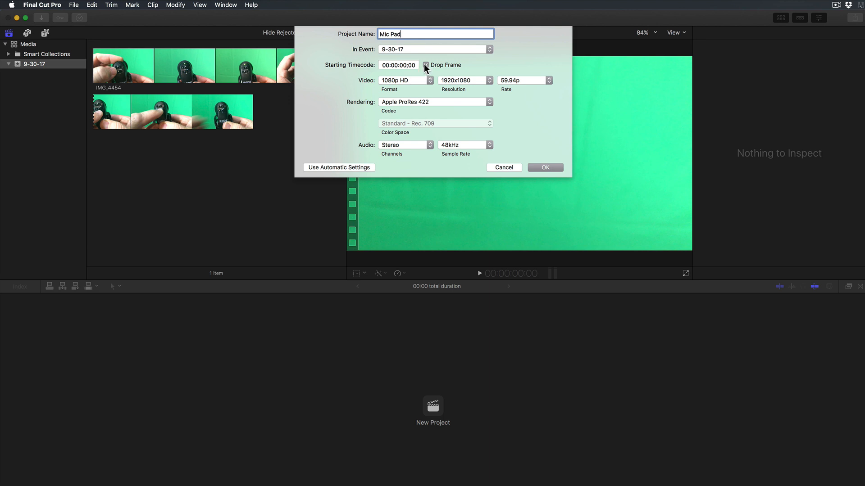
pyautogui.click(426, 64)
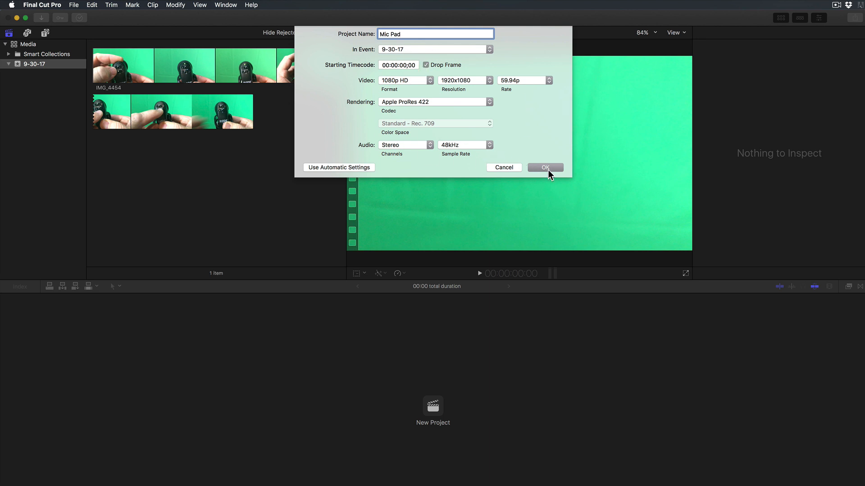
pyautogui.click(545, 168)
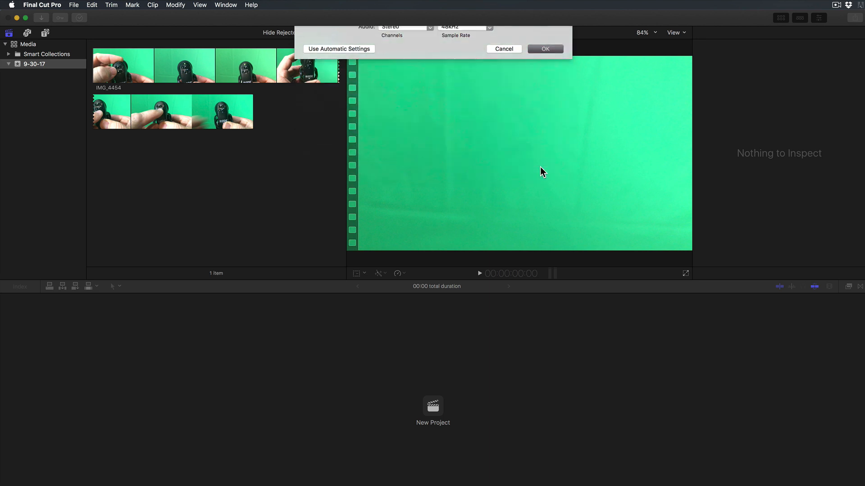
# Place the IMG_4454 clip from the browser onto the empty Mic Pad timeline
pyautogui.click(544, 49)
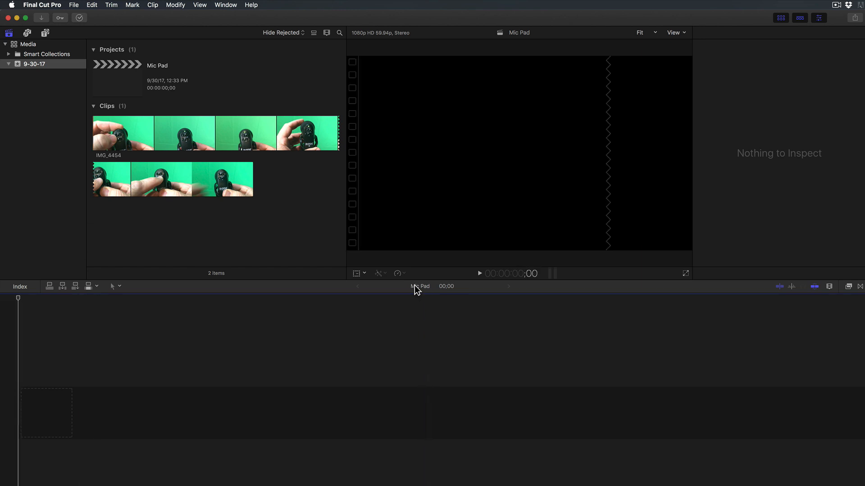
pyautogui.moveTo(151, 146)
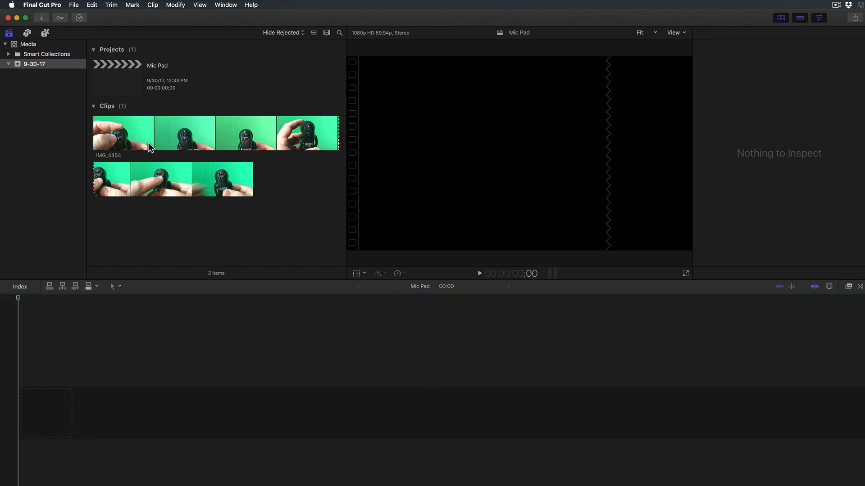
pyautogui.click(123, 132)
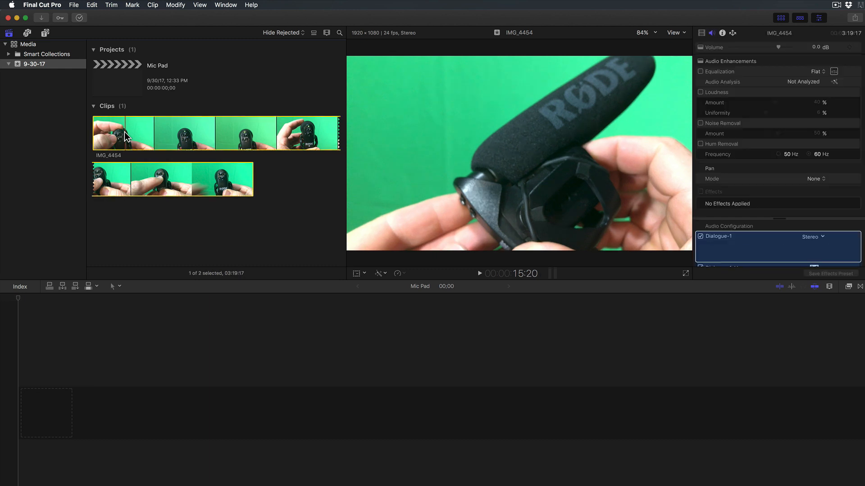
pyautogui.moveTo(122, 132); pyautogui.dragTo(165, 411)
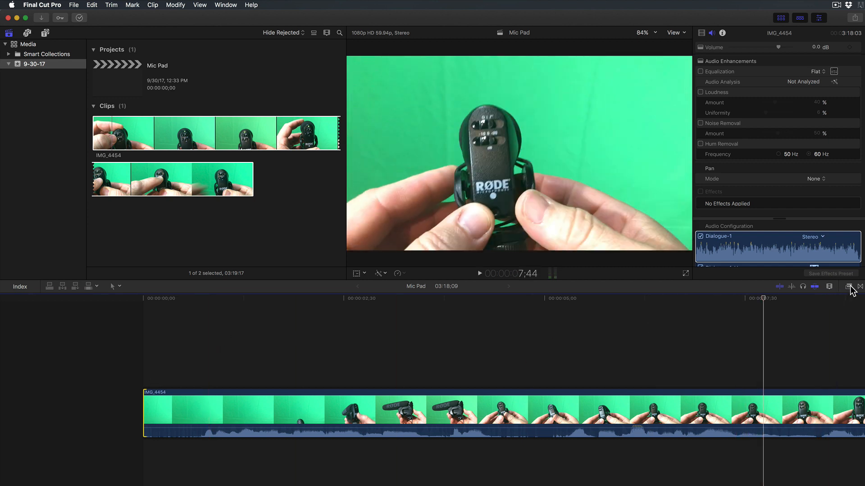
# Add a Cross Dissolve from the Dissolves transitions onto the IMG_4454 clip's edge
pyautogui.click(849, 286)
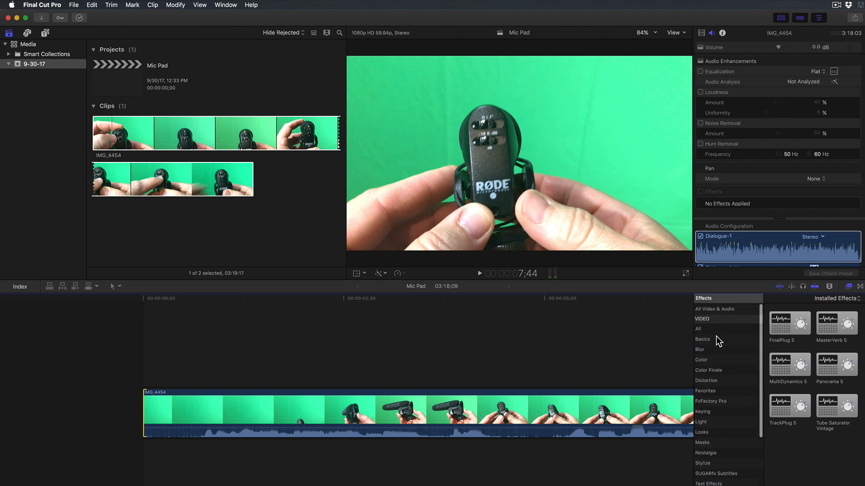
pyautogui.click(698, 327)
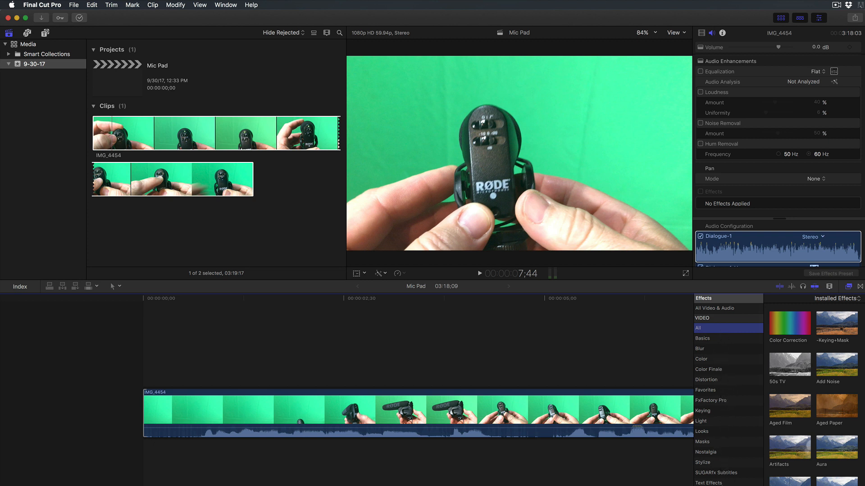
pyautogui.moveTo(775, 325)
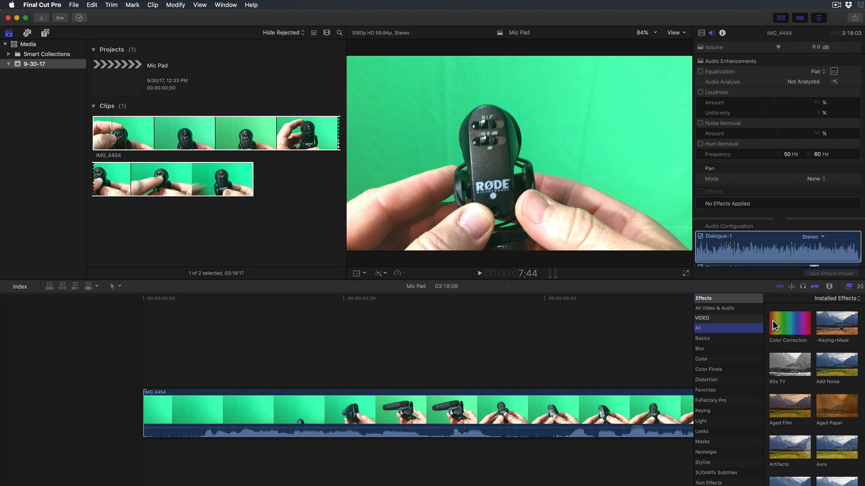
pyautogui.click(848, 287)
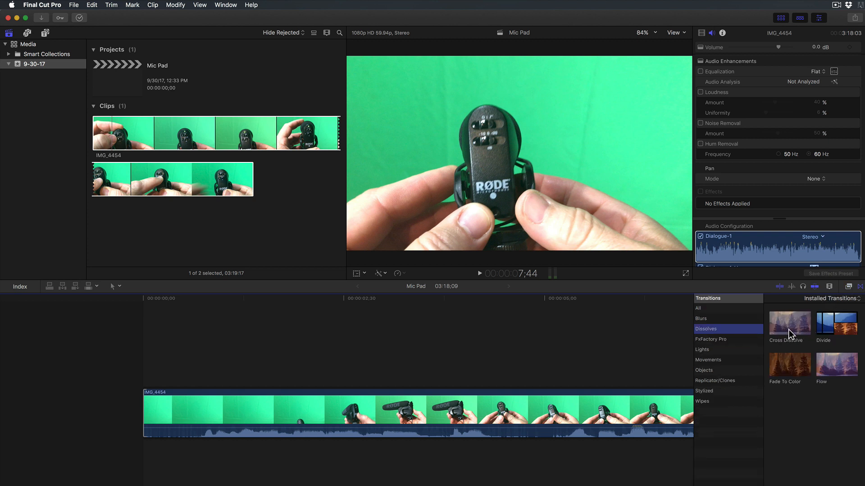
pyautogui.click(789, 324)
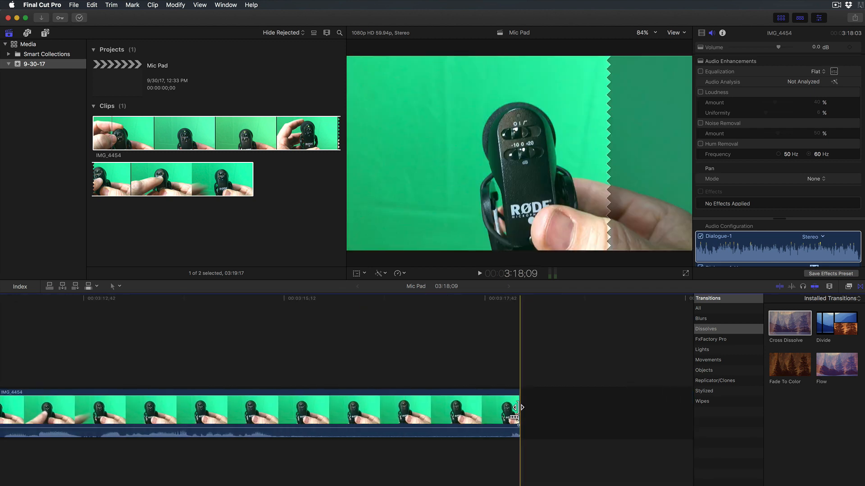
pyautogui.moveTo(515, 408); pyautogui.dragTo(368, 414)
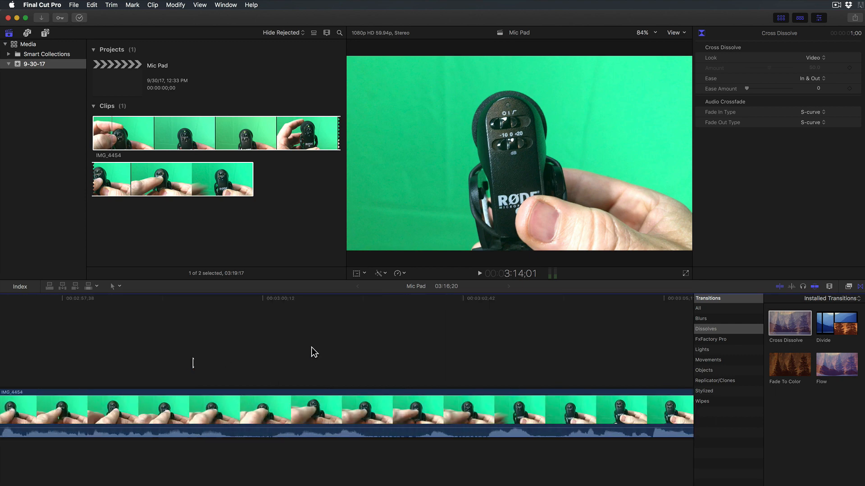
# Show the audio meters and play the project, then replay from about six seconds
pyautogui.click(114, 298)
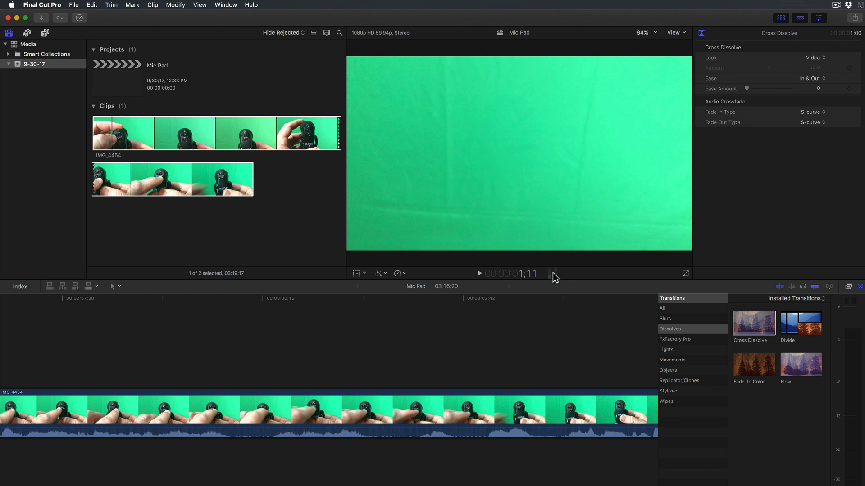
pyautogui.click(478, 274)
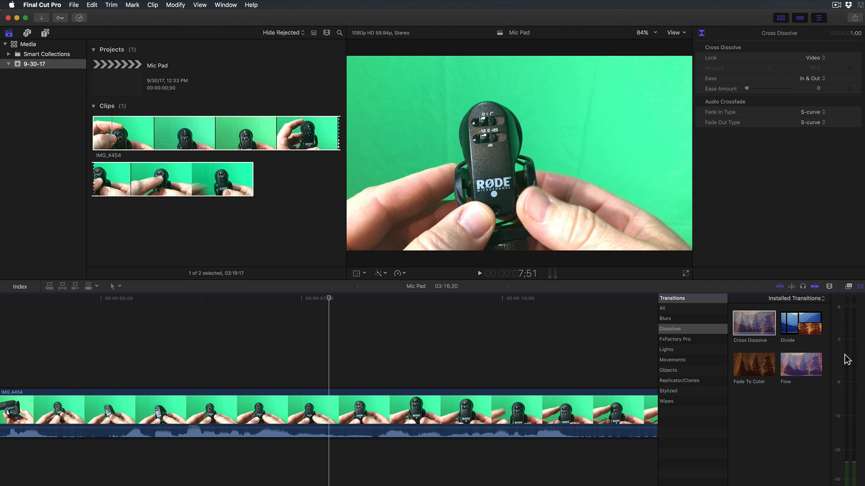
pyautogui.click(233, 298)
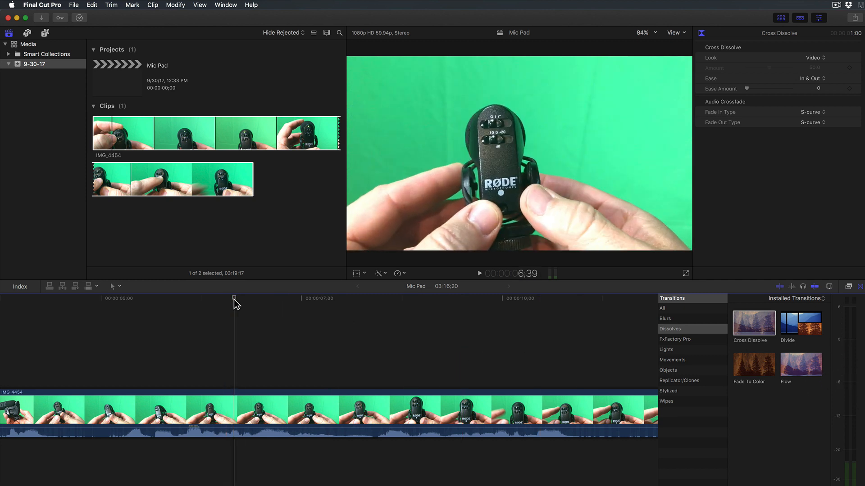
pyautogui.click(478, 274)
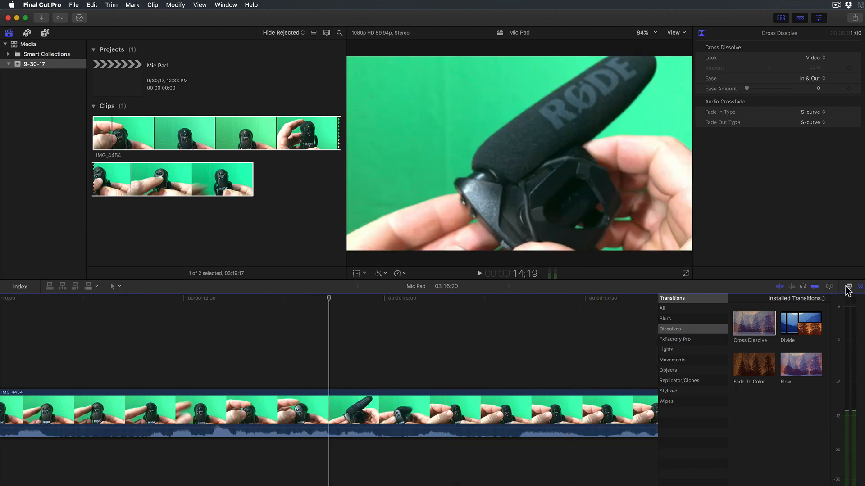
# Load the Factory > CD Mastering preset into the FinalPlug 5 limiter on the clip
pyautogui.click(849, 287)
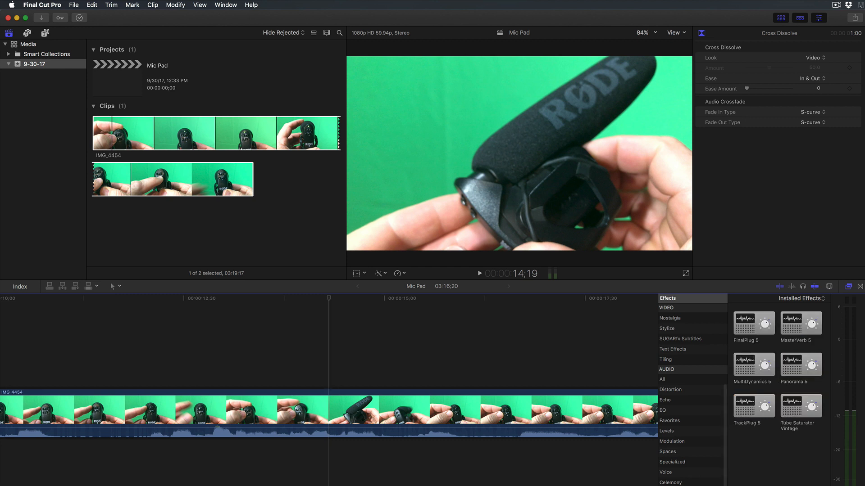
pyautogui.moveTo(753, 326)
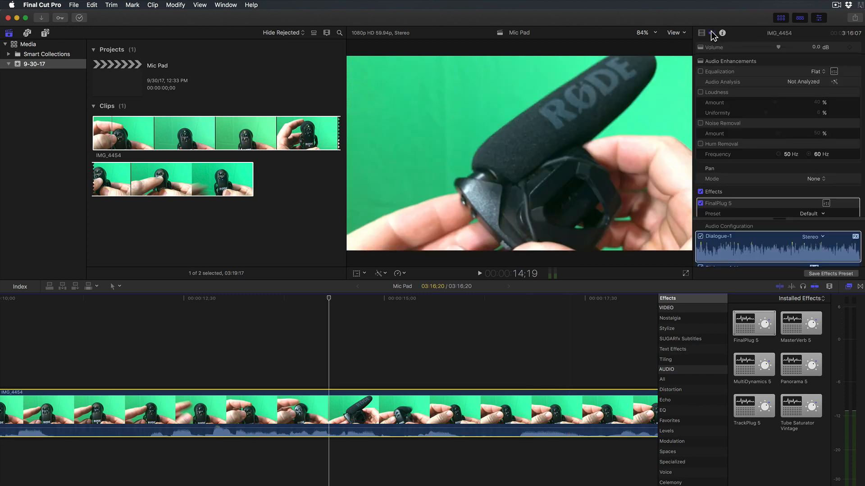
pyautogui.click(826, 203)
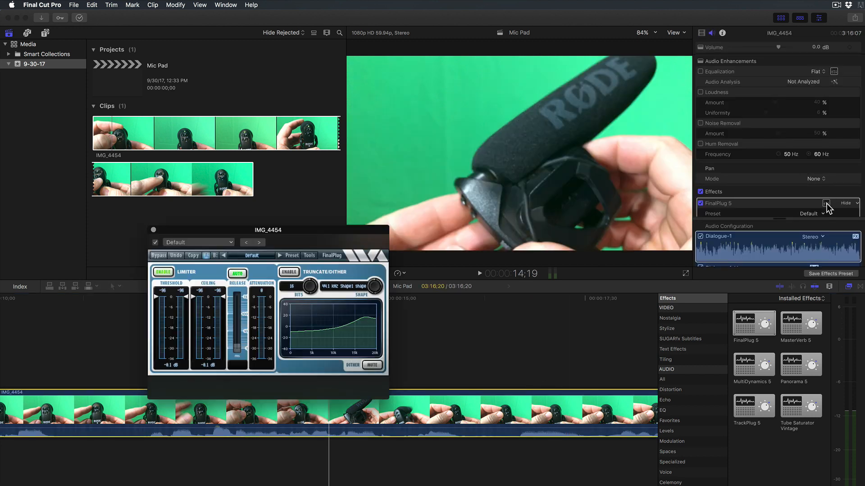
pyautogui.click(290, 255)
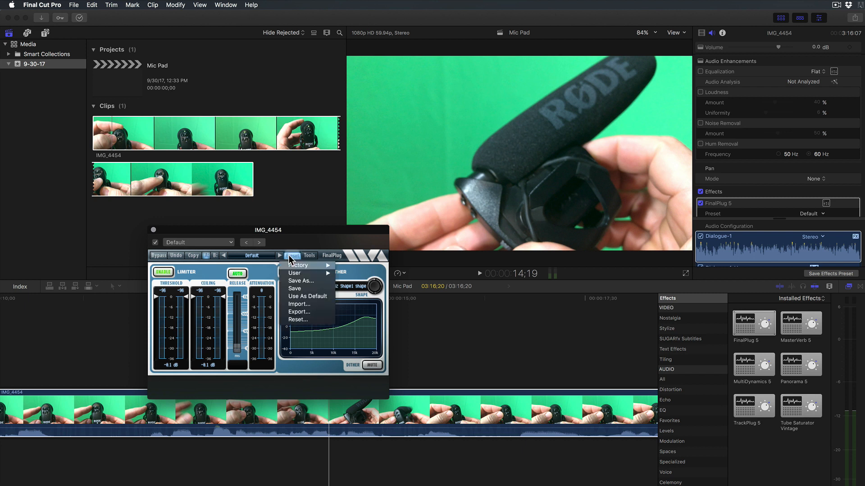
pyautogui.moveTo(298, 265)
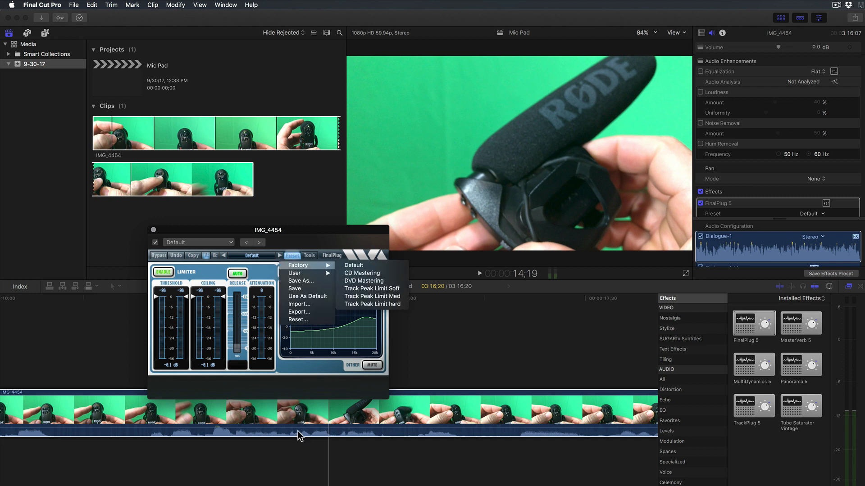
pyautogui.moveTo(383, 335)
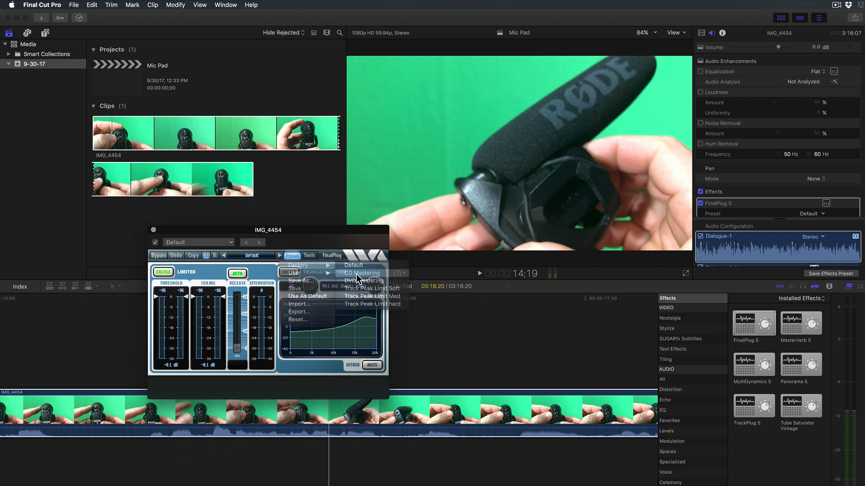
pyautogui.click(362, 272)
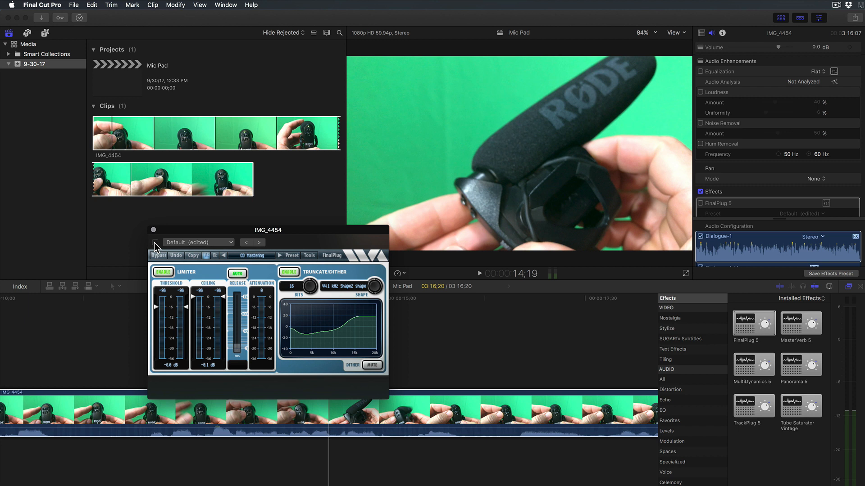
pyautogui.click(701, 202)
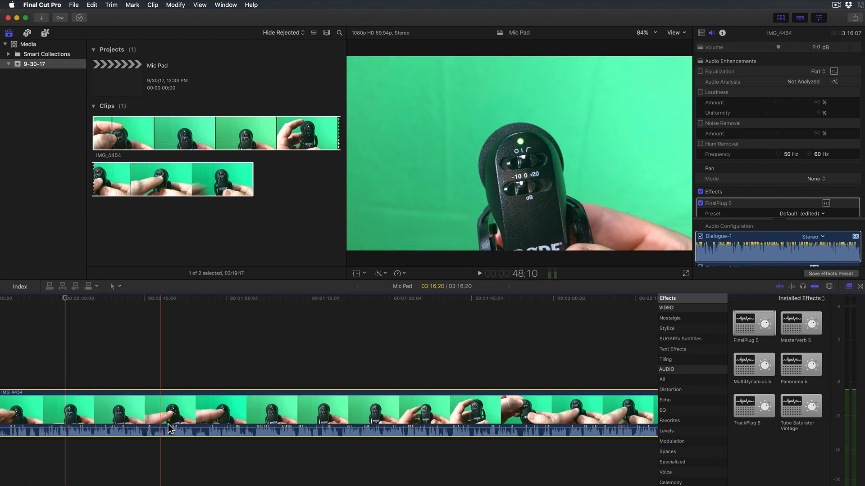
pyautogui.click(377, 430)
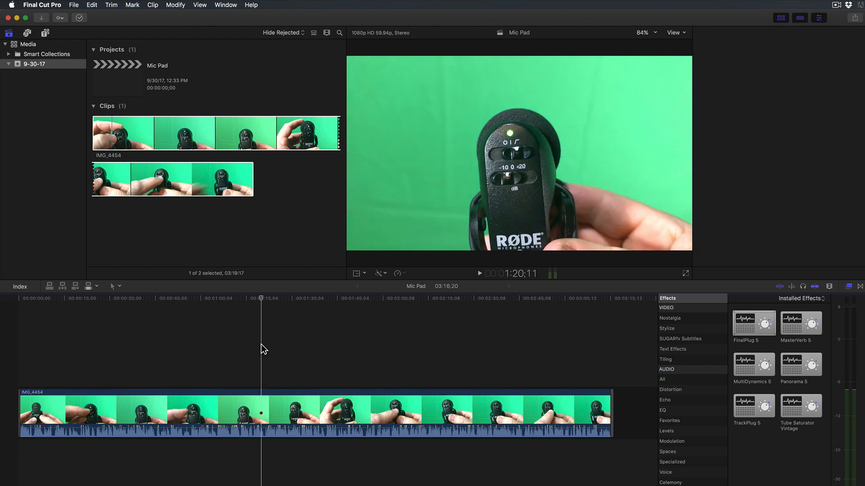
pyautogui.click(73, 5)
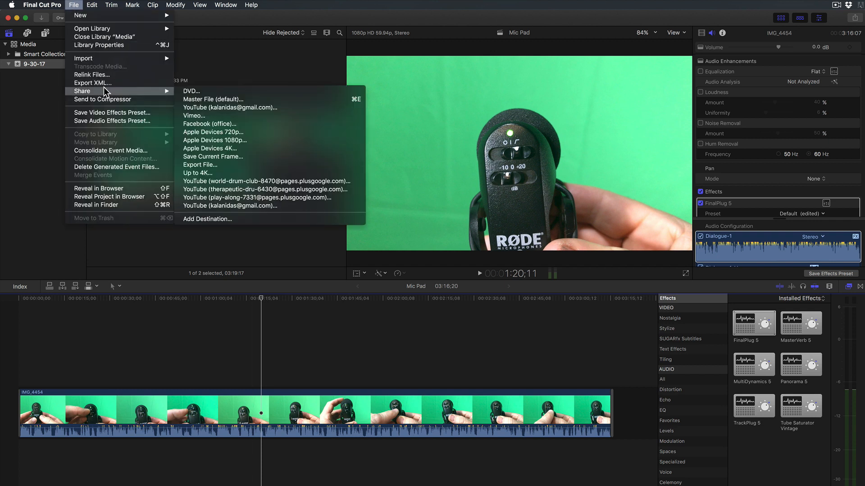
pyautogui.moveTo(213, 100)
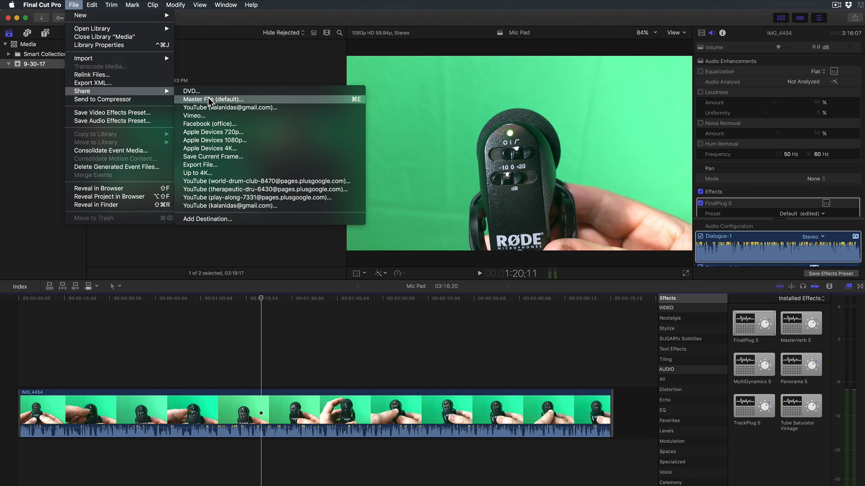
pyautogui.moveTo(214, 107)
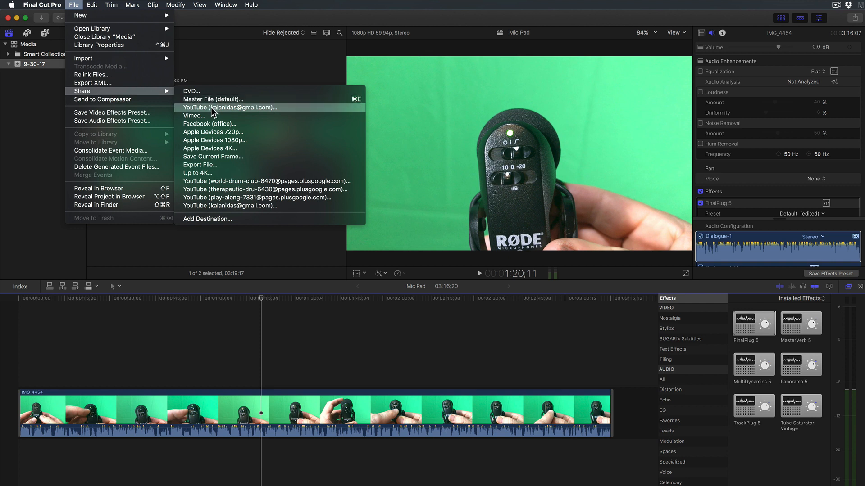
pyautogui.moveTo(194, 110)
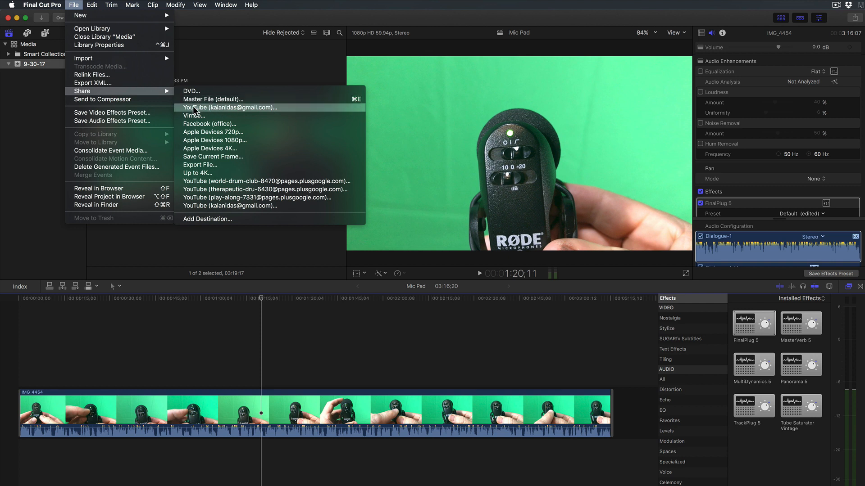
pyautogui.moveTo(200, 110)
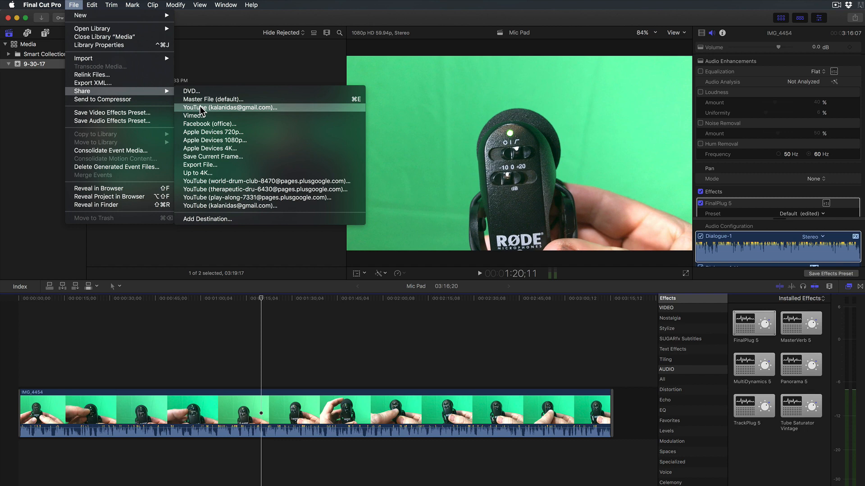
pyautogui.moveTo(215, 113)
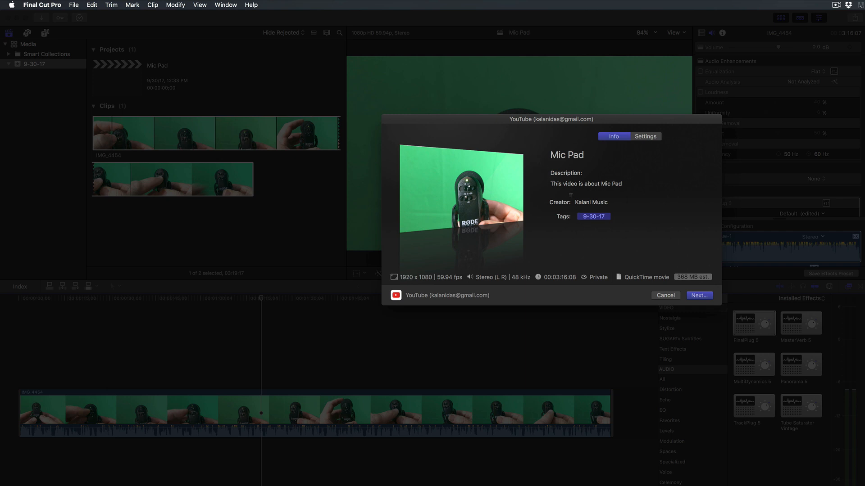
# Set the YouTube upload's privacy to Unlisted and publish the Mic Pad video
pyautogui.click(644, 136)
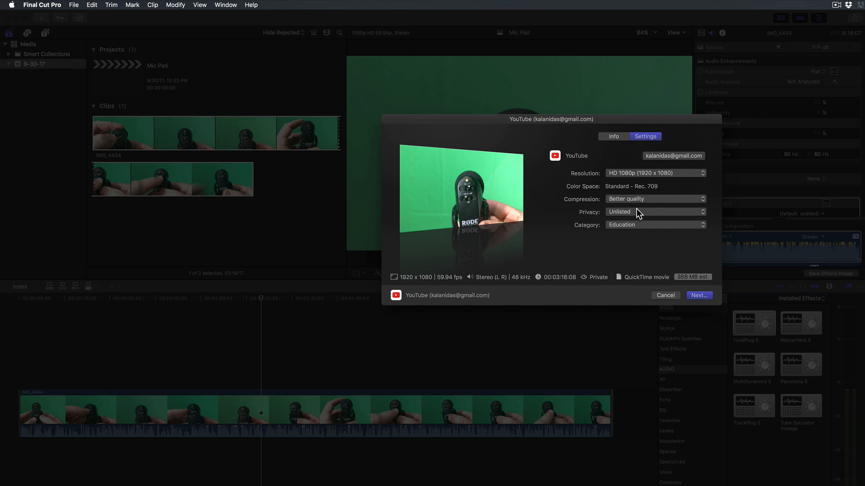
pyautogui.click(655, 212)
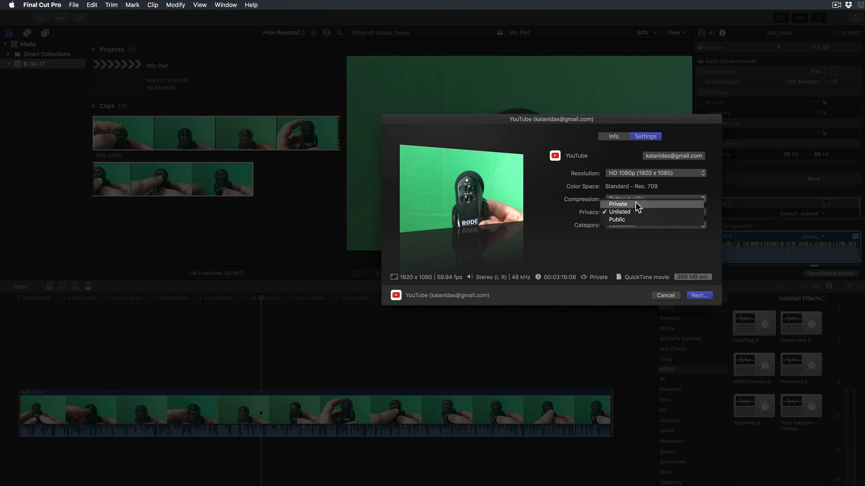
pyautogui.click(618, 212)
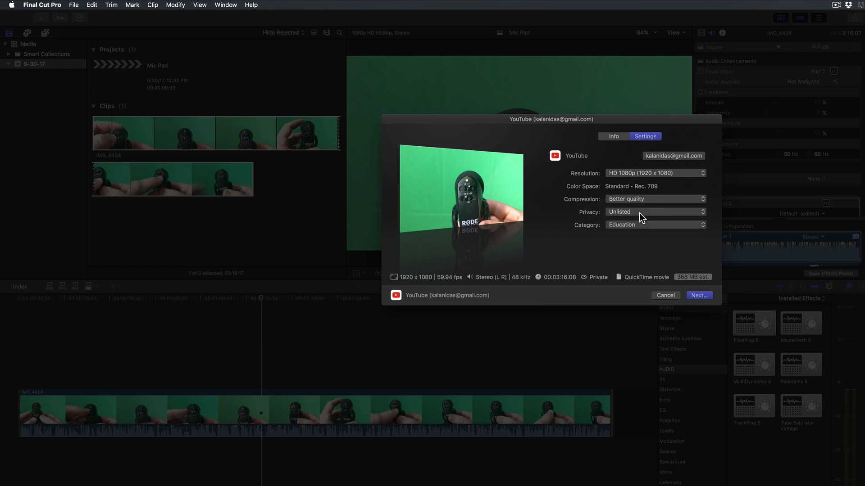
pyautogui.moveTo(605, 217)
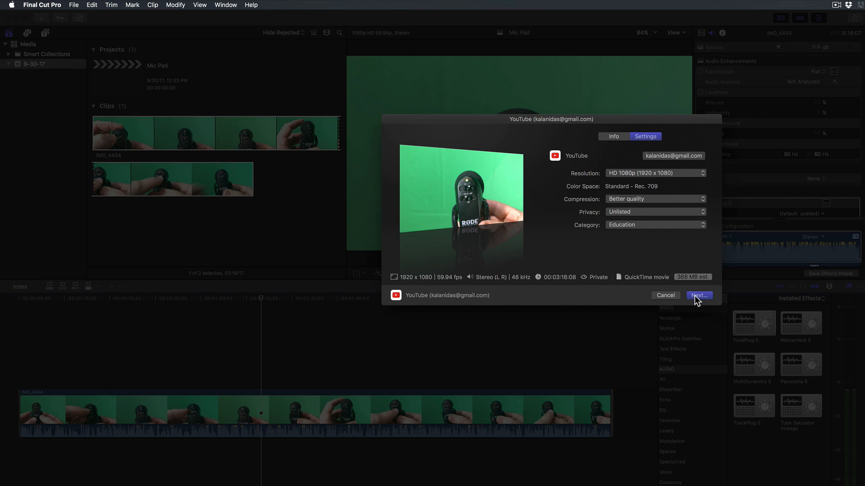
pyautogui.click(699, 295)
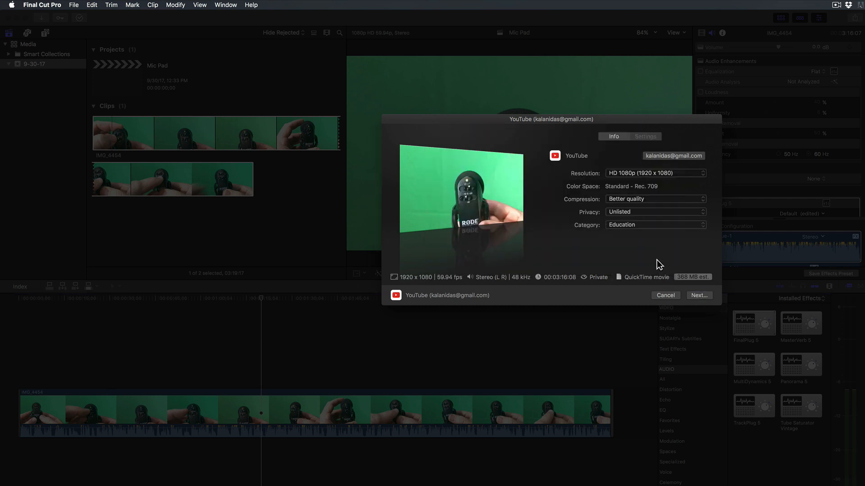
pyautogui.click(664, 295)
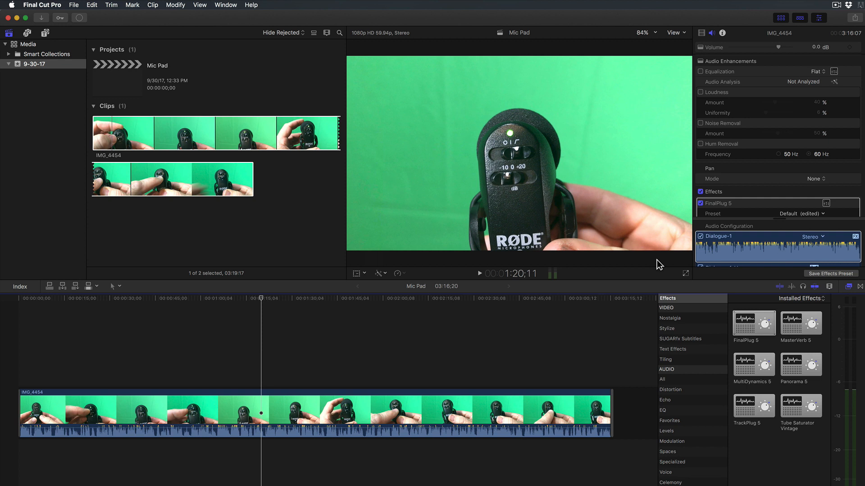
# Reveal the Background Tasks panel with the Mic Pad HD 1080p share expanded at about 3%
pyautogui.click(79, 18)
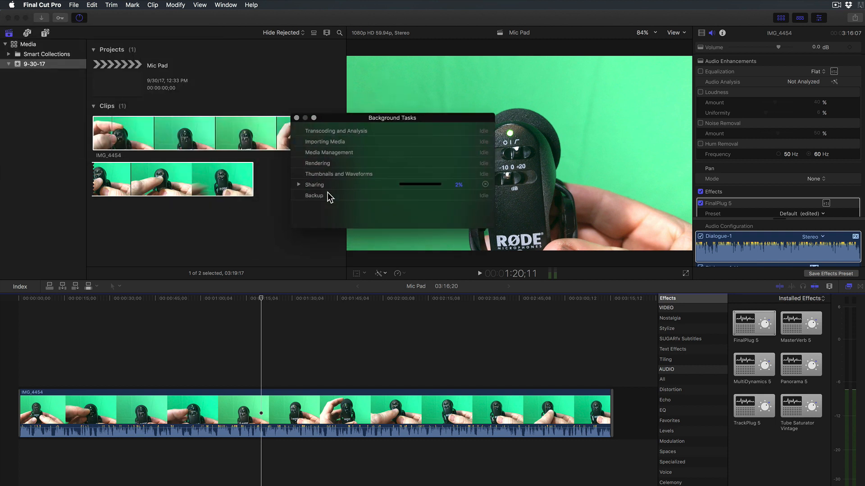
pyautogui.click(298, 185)
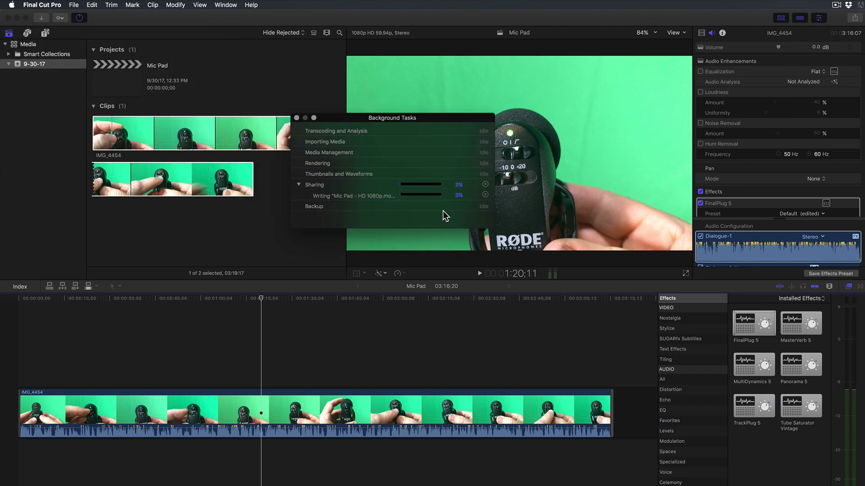